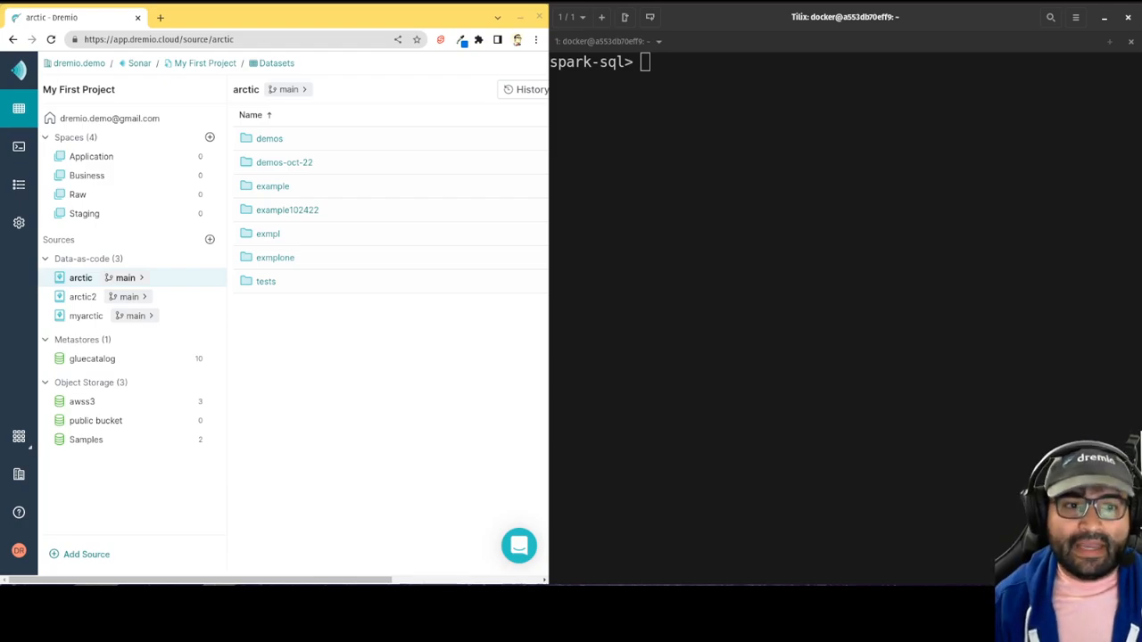
pyautogui.moveTo(199, 127)
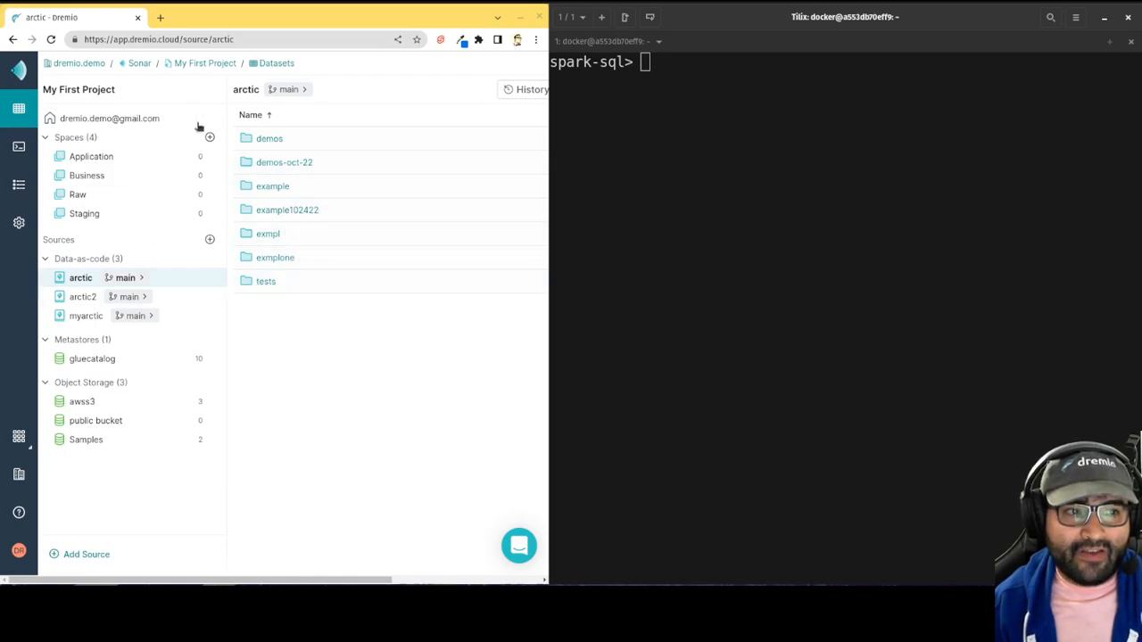
pyautogui.moveTo(410, 412)
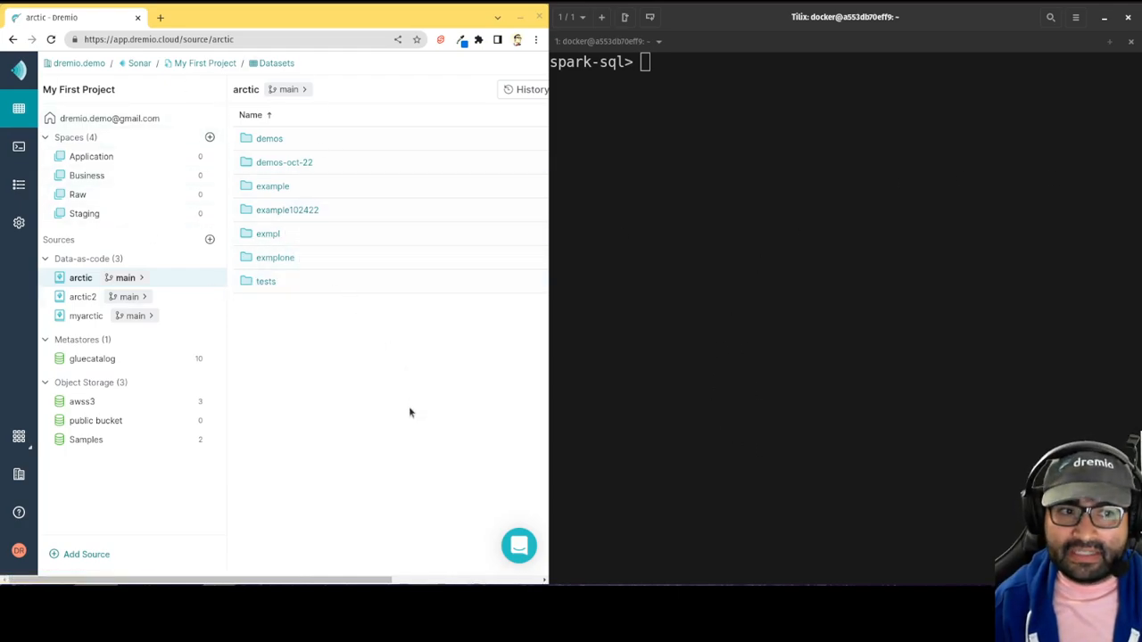
pyautogui.moveTo(565, 307)
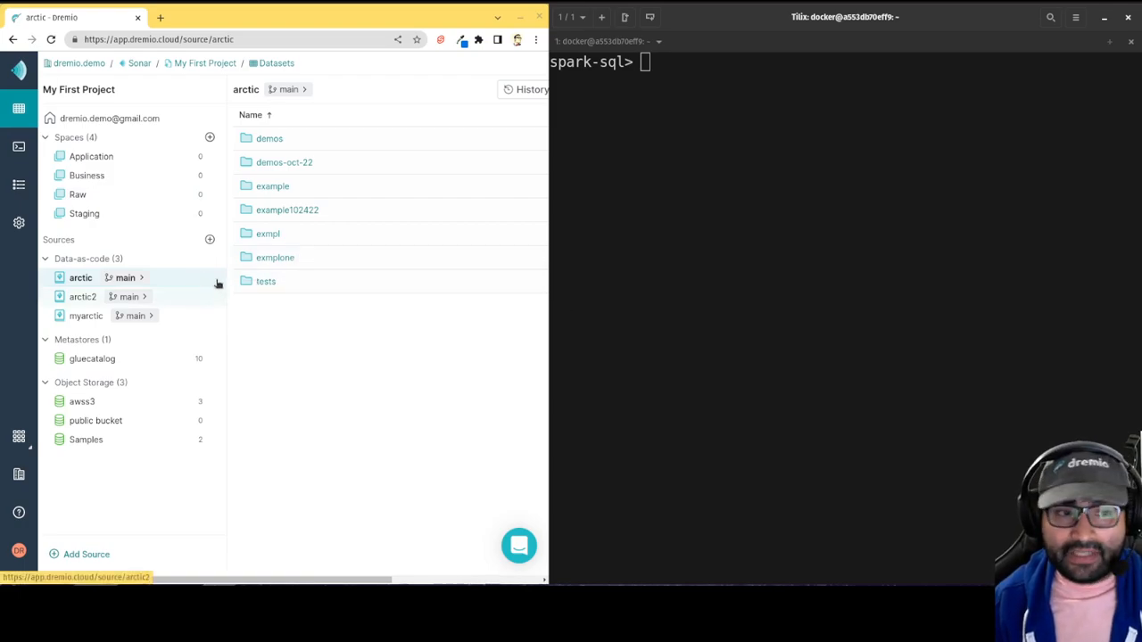
# Step: View the project's Engines settings, then return to the home space's datasets list
pyautogui.click(19, 223)
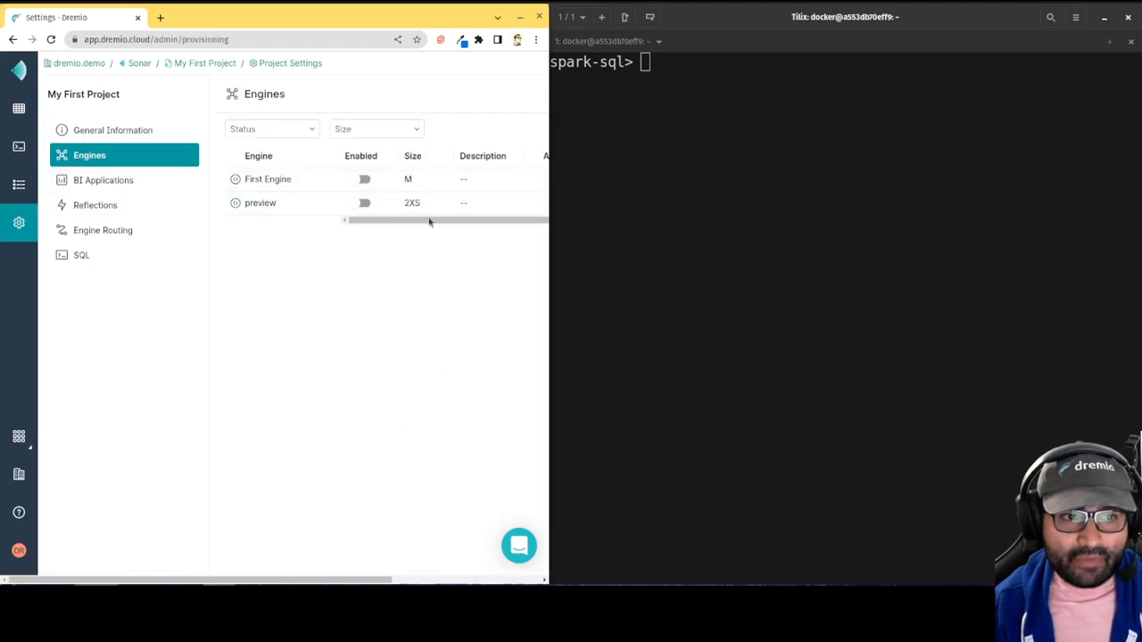
pyautogui.moveTo(419, 260)
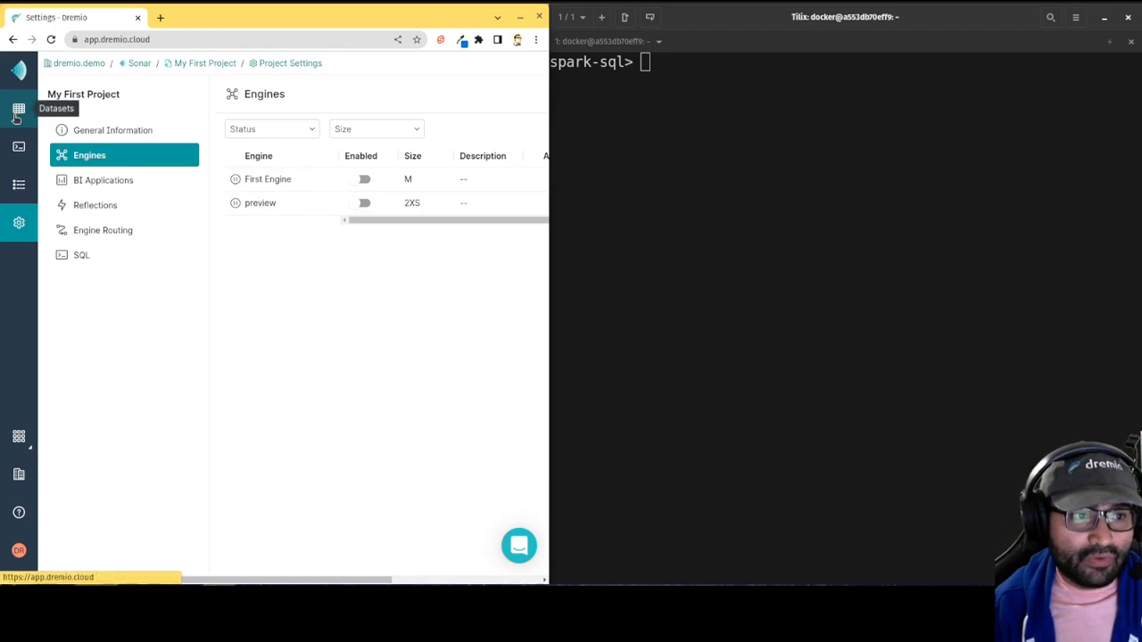
pyautogui.click(18, 109)
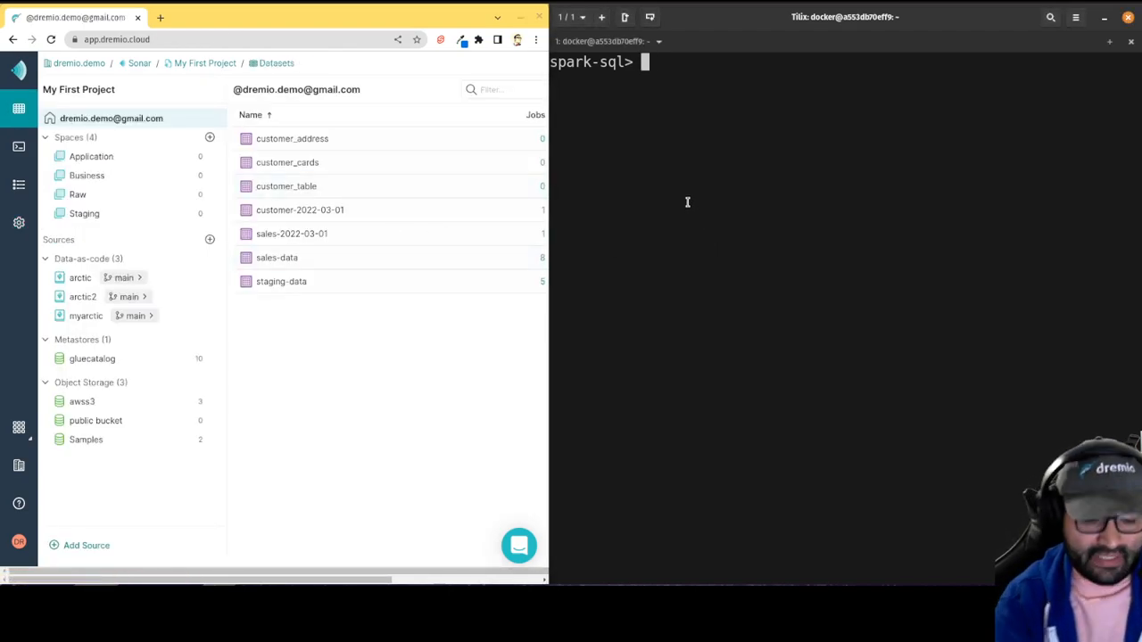
# Step: Run CREATE TABLE arctic.demos.demo102722.exampletable (name string) USING iceberg; at the spark-sql prompt
pyautogui.write('CREATE TABL')
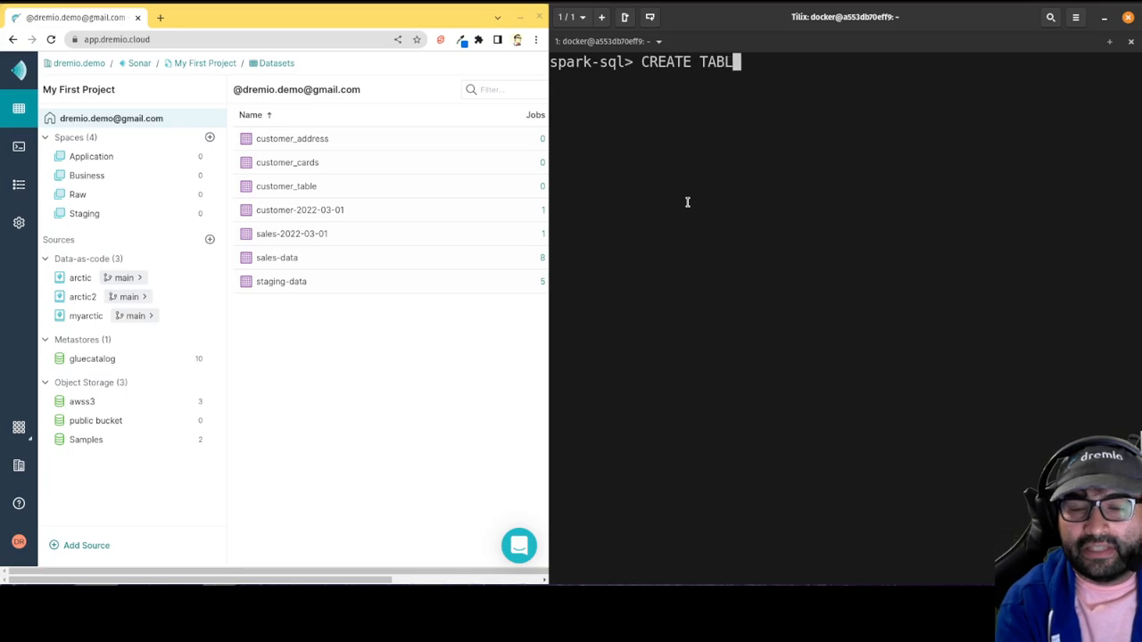
pyautogui.write('E')
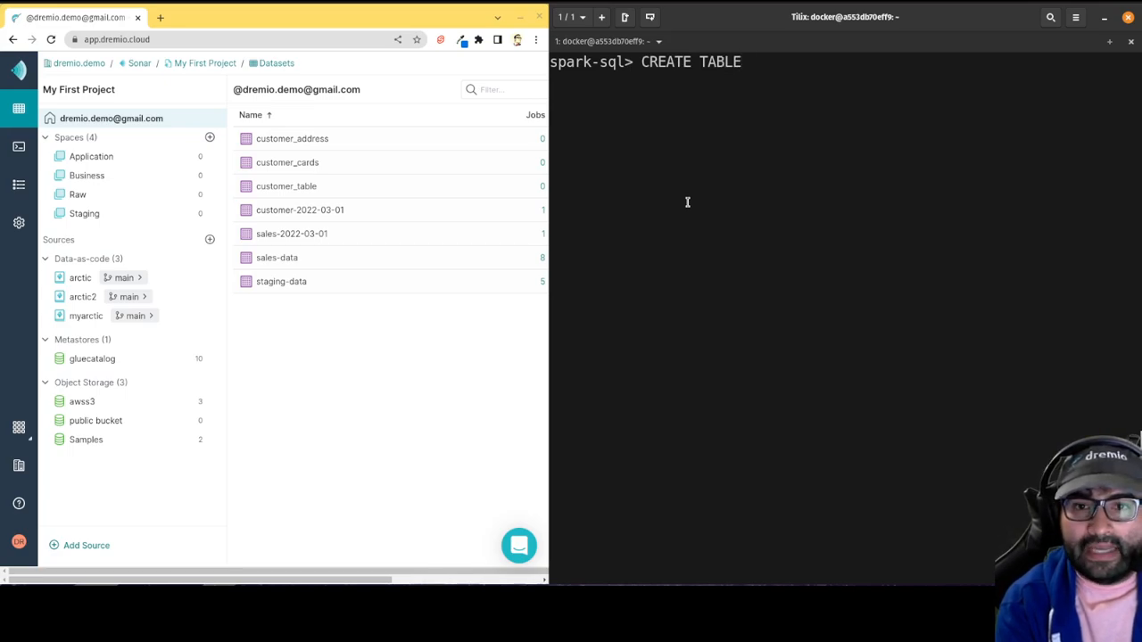
pyautogui.write('arctic')
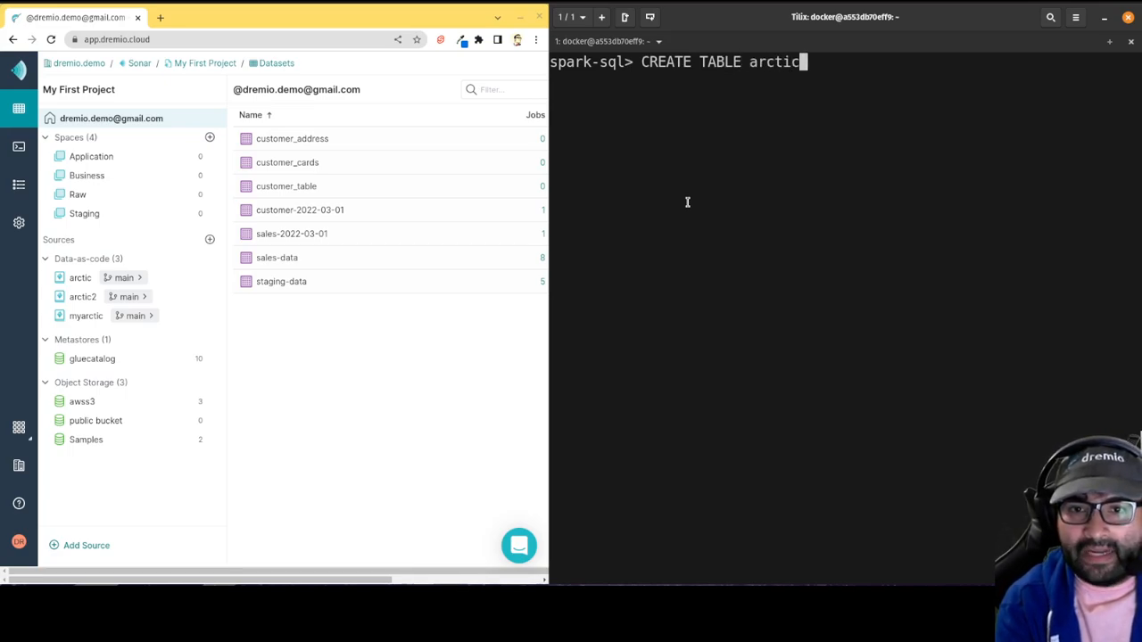
pyautogui.write('.dem')
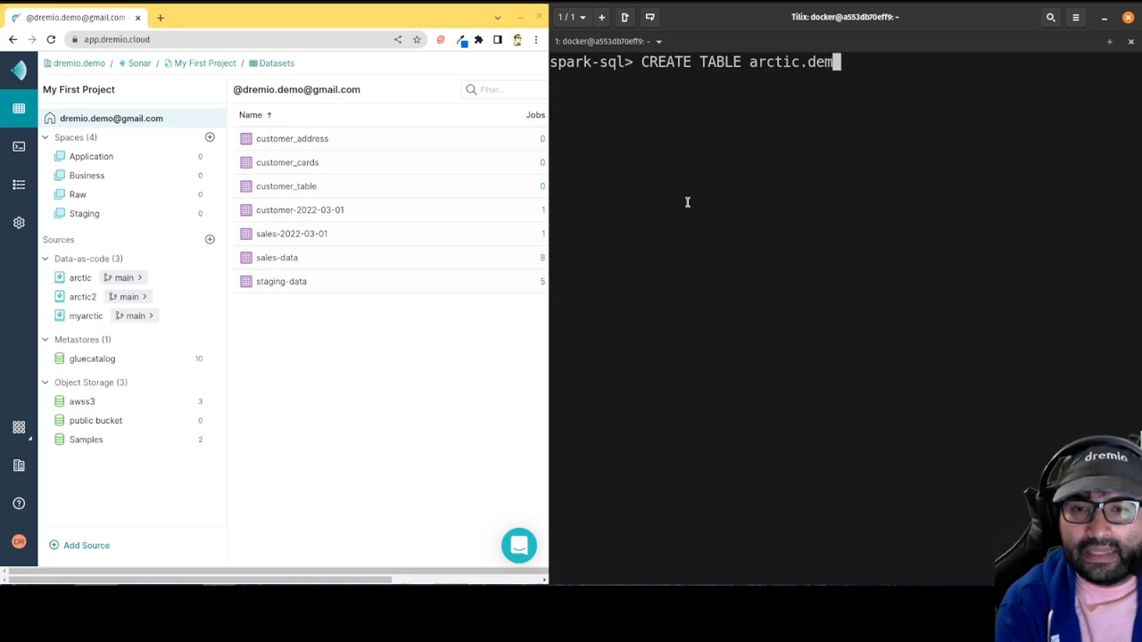
pyautogui.write('s')
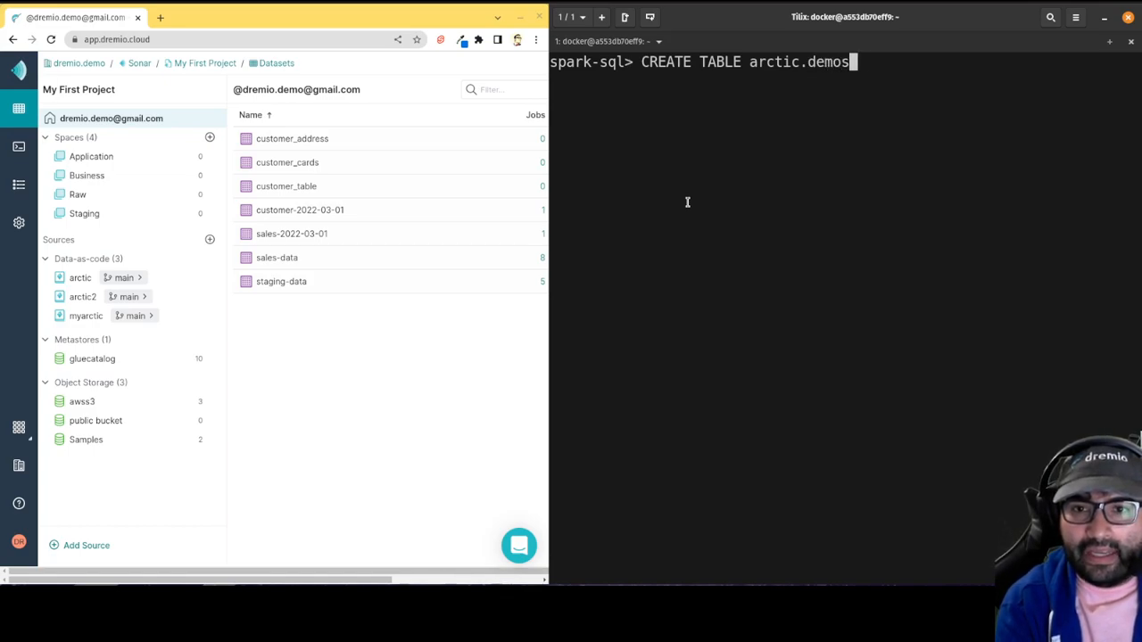
pyautogui.write('.demo')
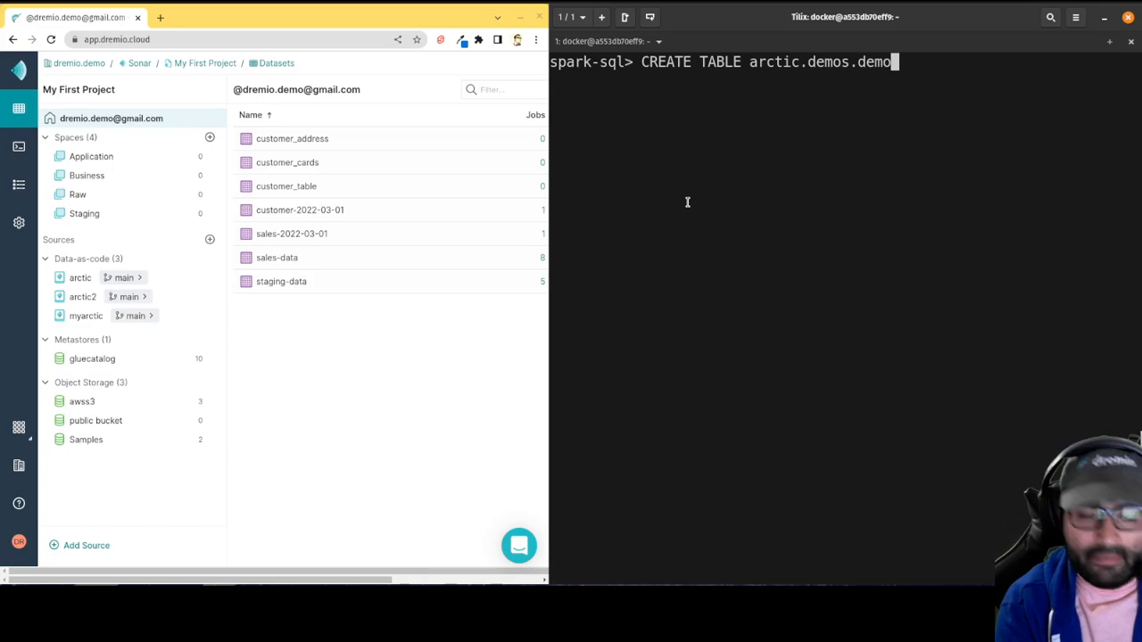
pyautogui.write('102')
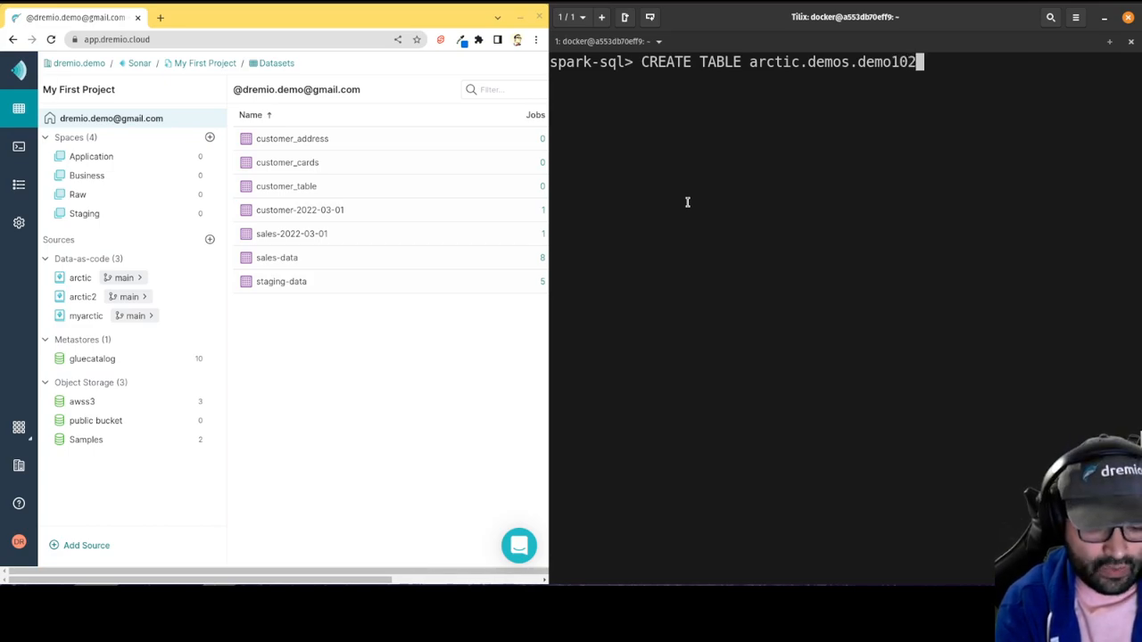
pyautogui.write('722.')
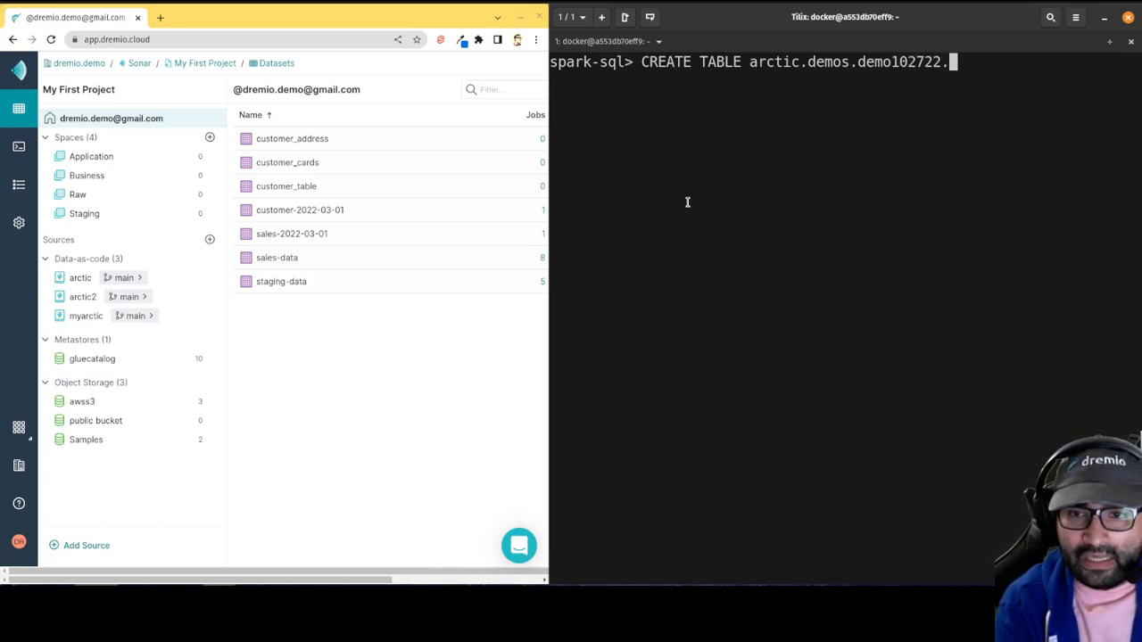
pyautogui.write('e')
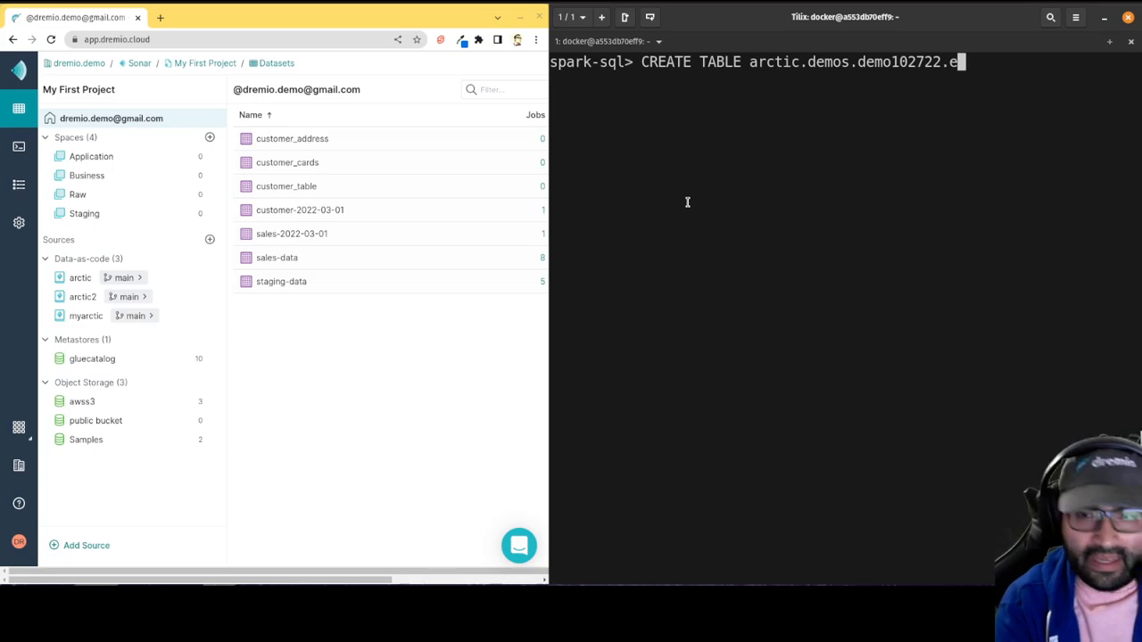
pyautogui.write('xampletable (')
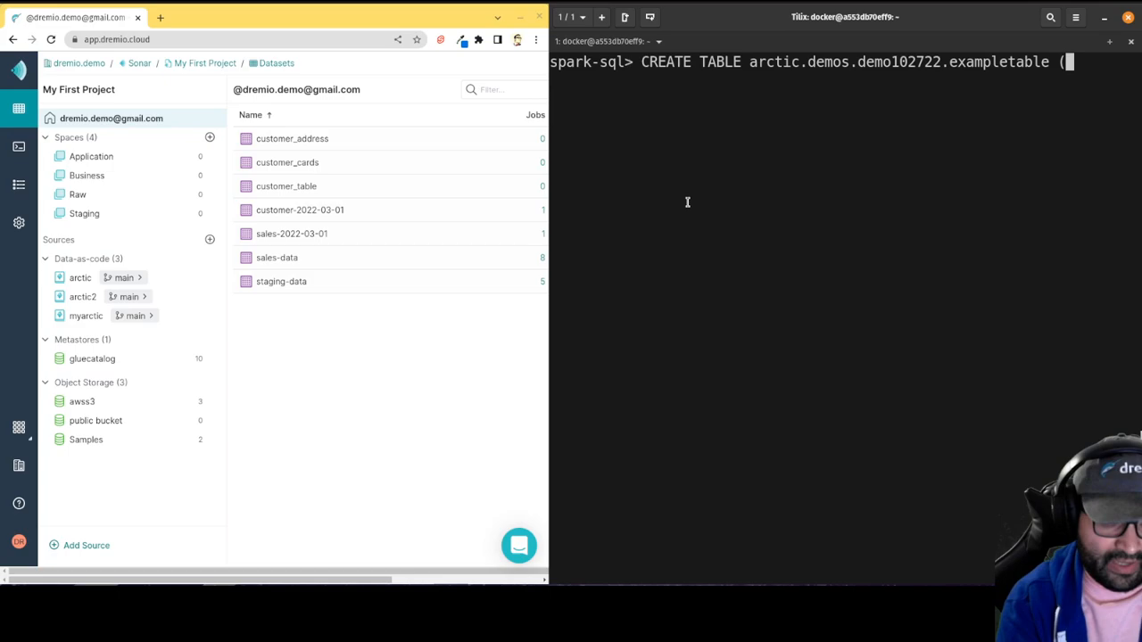
pyautogui.write('name')
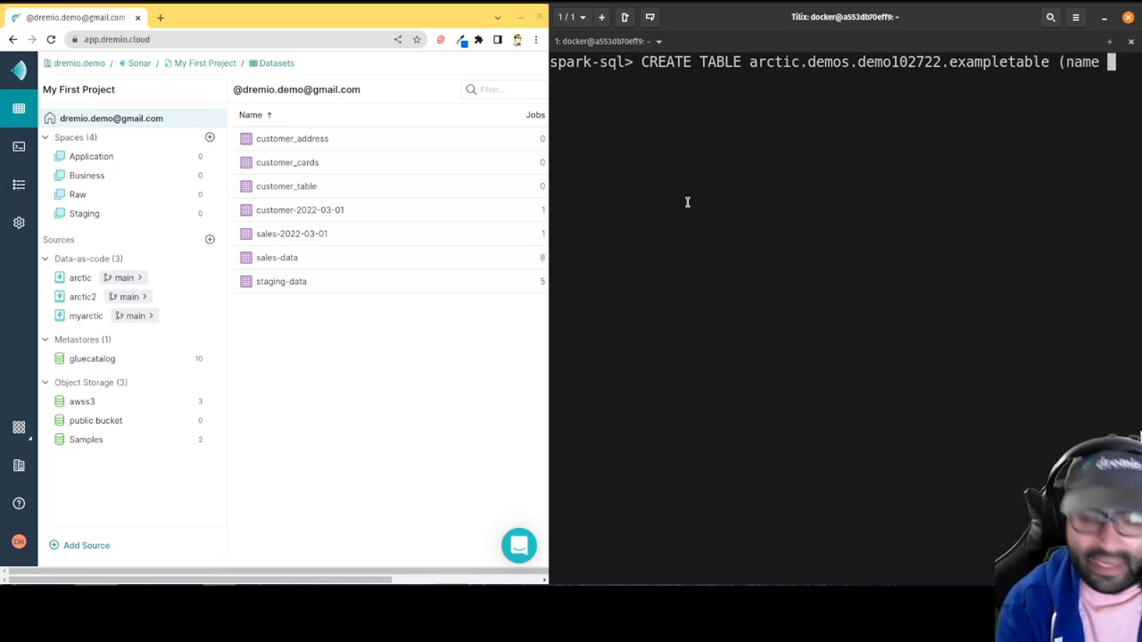
pyautogui.write('string)')
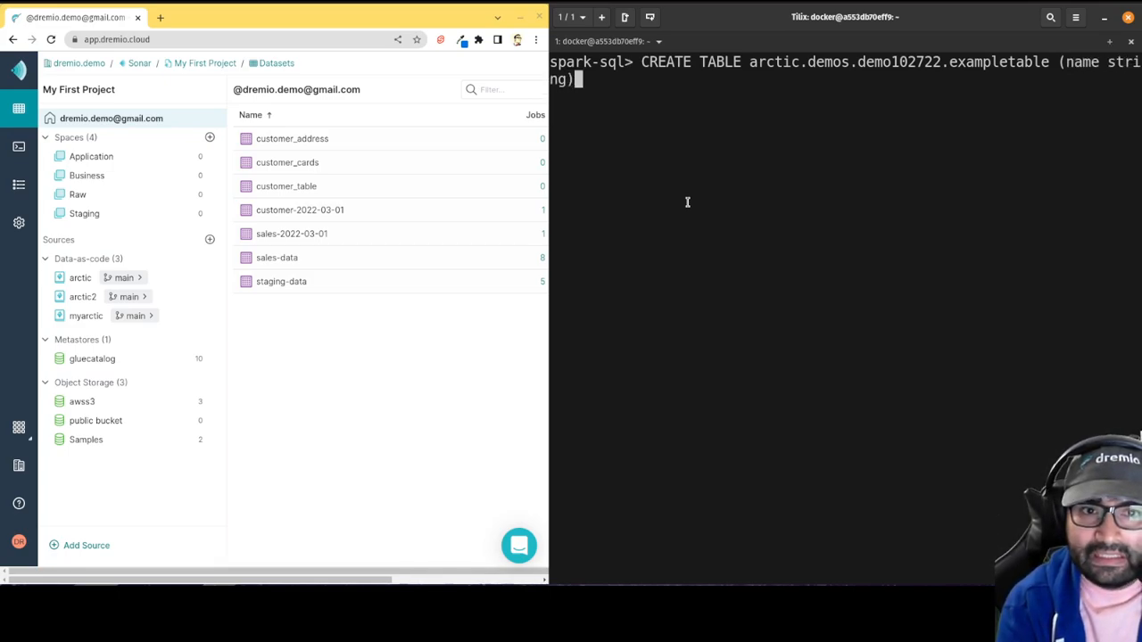
pyautogui.write('USING icebe')
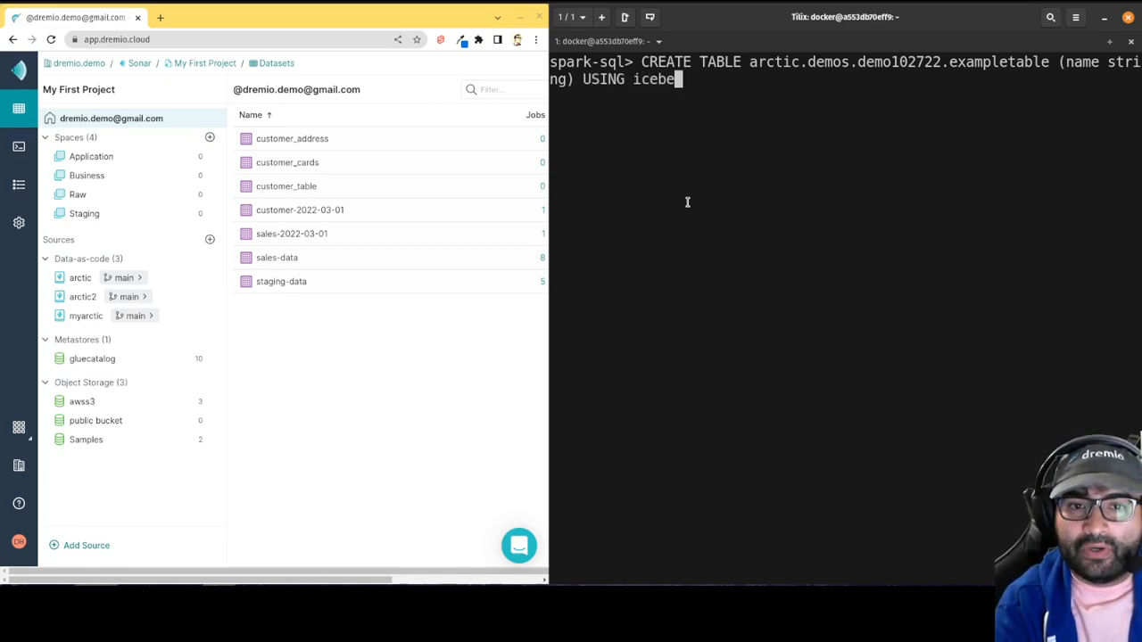
pyautogui.write('rg;')
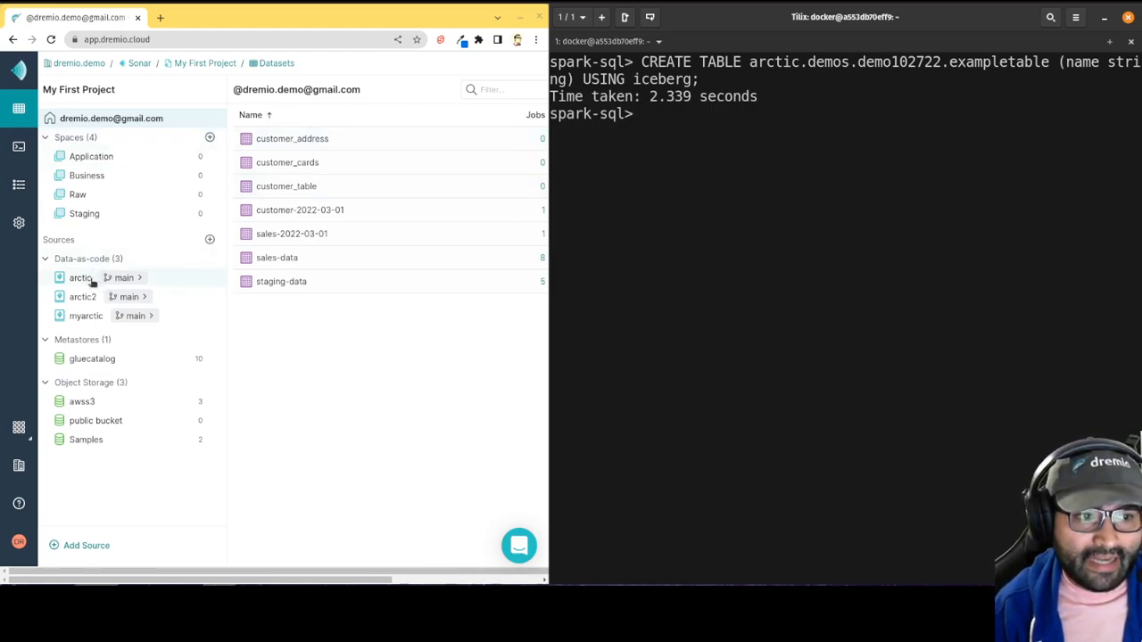
# Step: Browse arctic > demos > demo102722 to confirm exampletable is listed
pyautogui.click(80, 277)
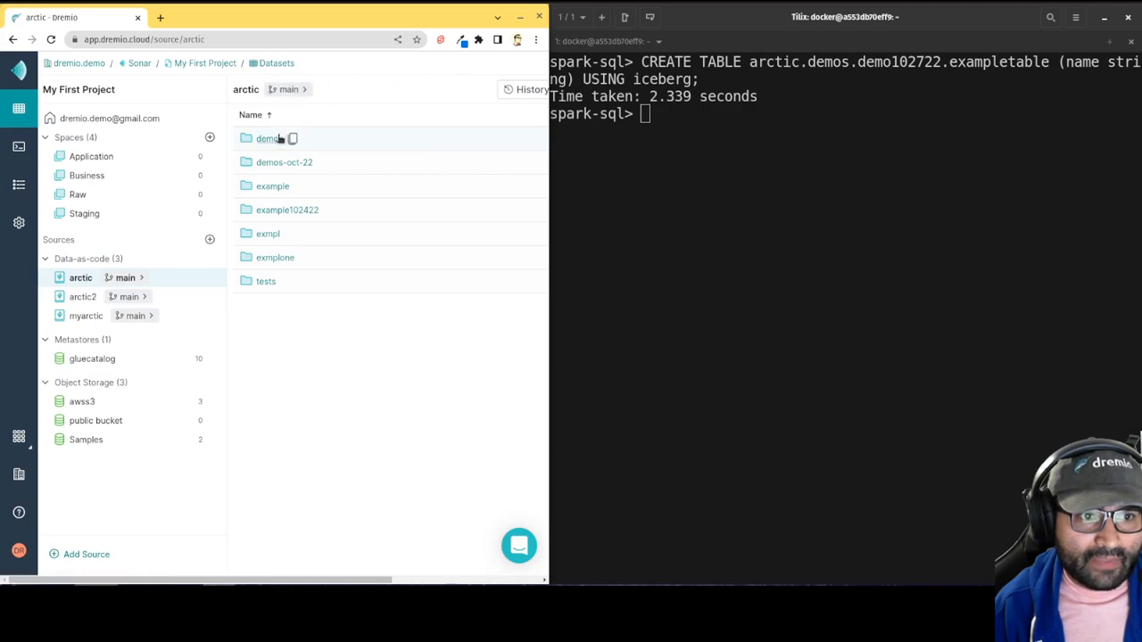
pyautogui.click(266, 138)
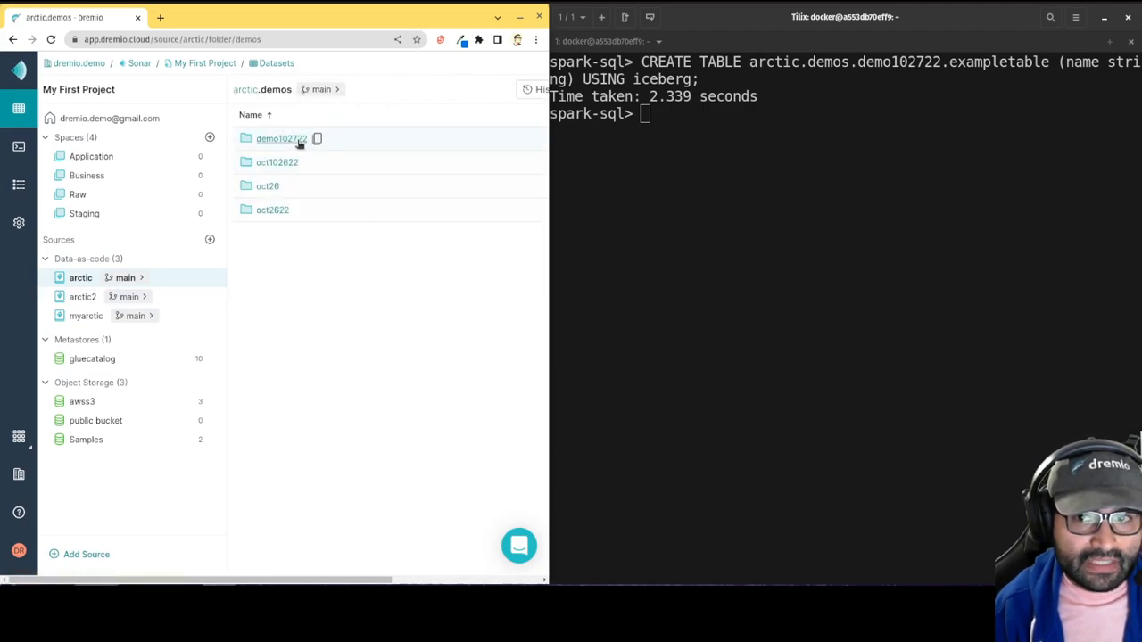
pyautogui.click(280, 139)
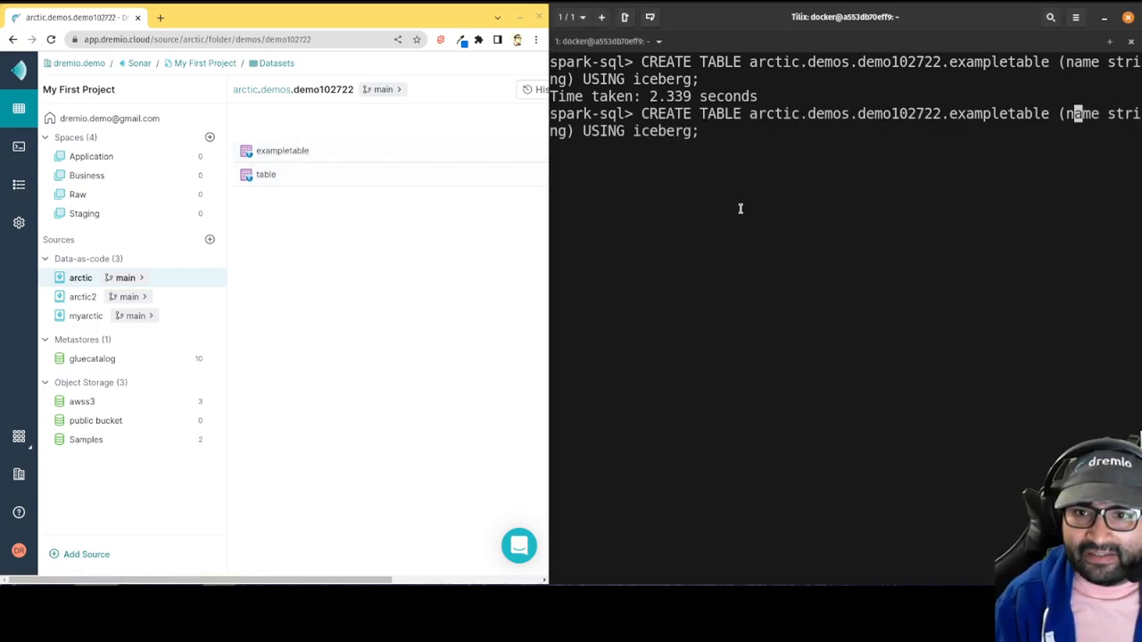
# Step: Recall the CREATE TABLE command as exampletable1, run it, and reopen demo102722 to see it
pyautogui.write('1')
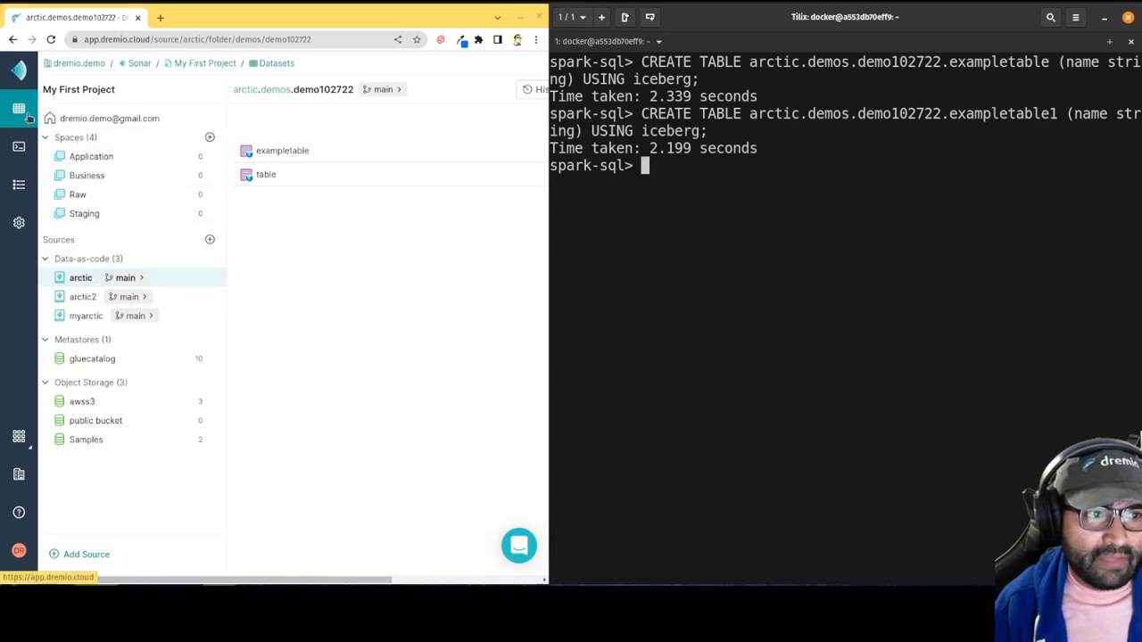
pyautogui.click(80, 277)
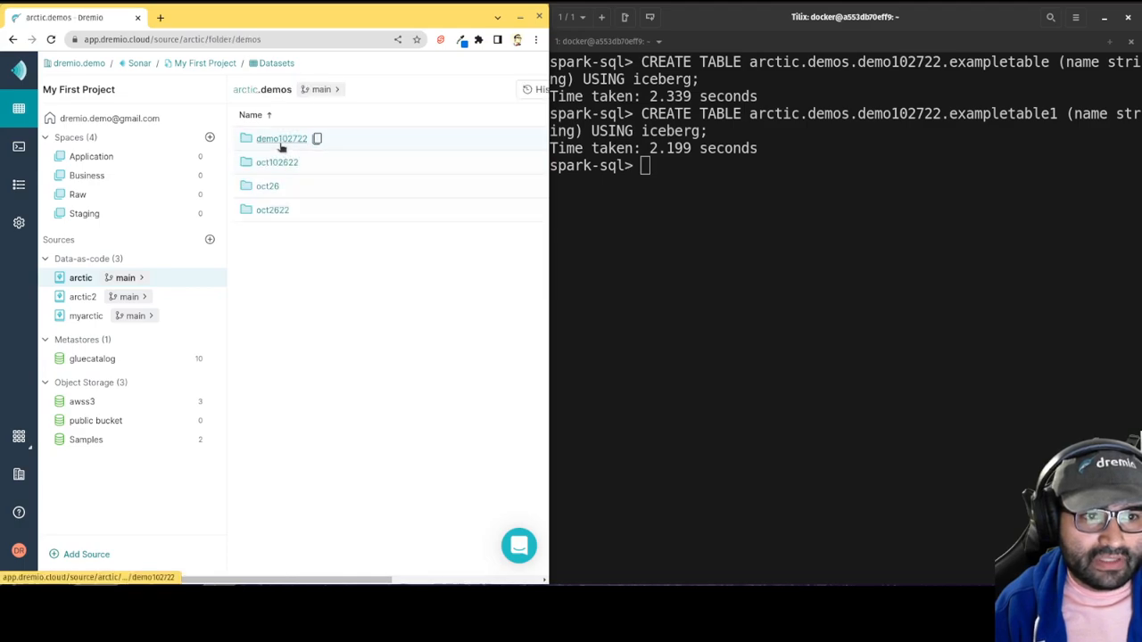
pyautogui.click(281, 138)
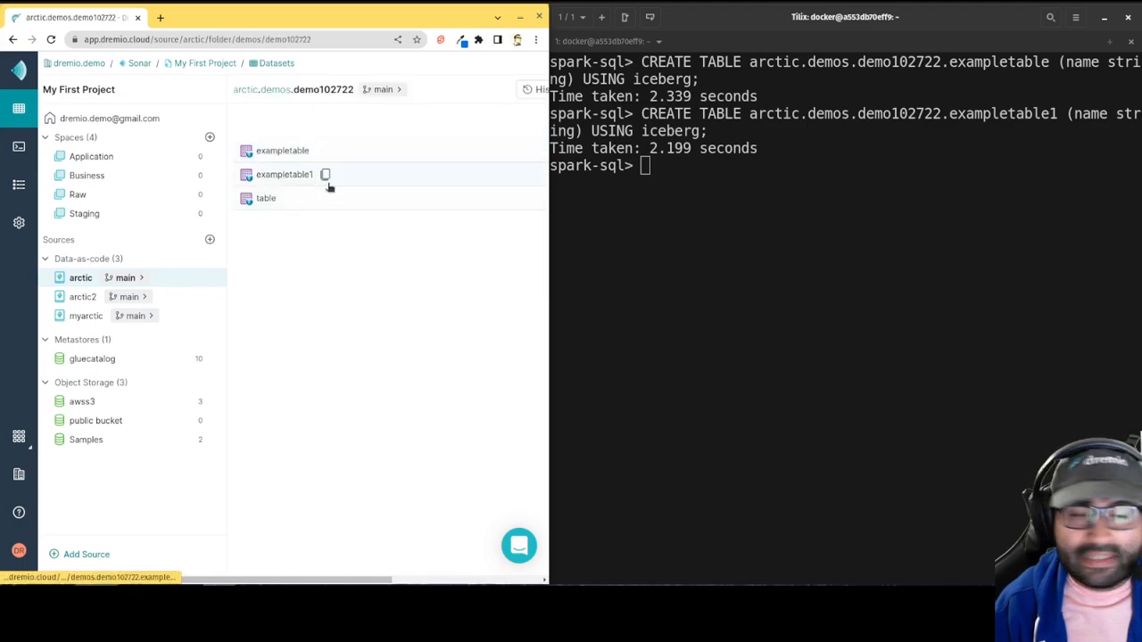